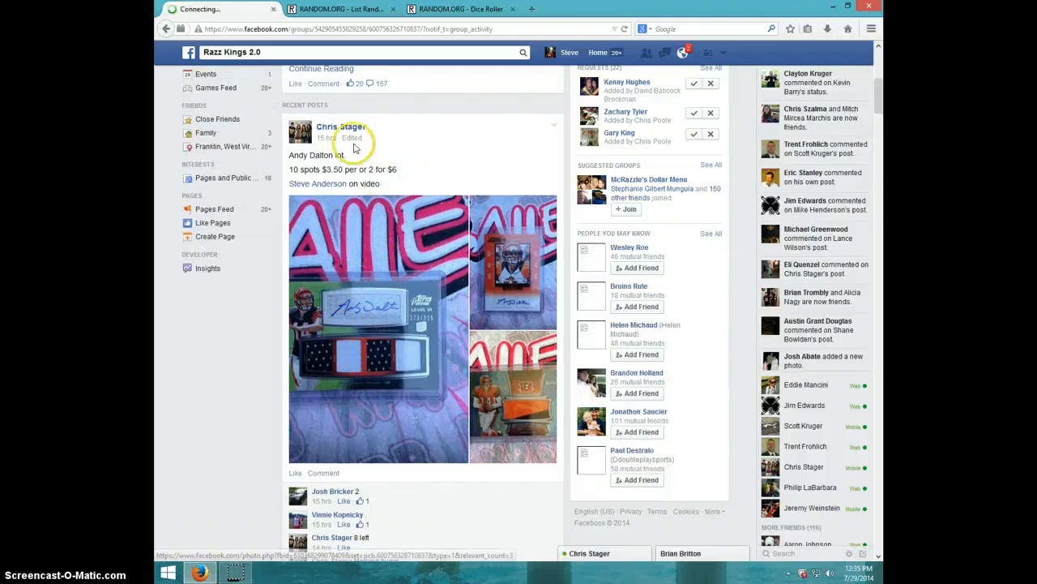
Comment LIVE under the filled card-break spot list, check the time, and open the Dice Roller.
scroll(down, 3)
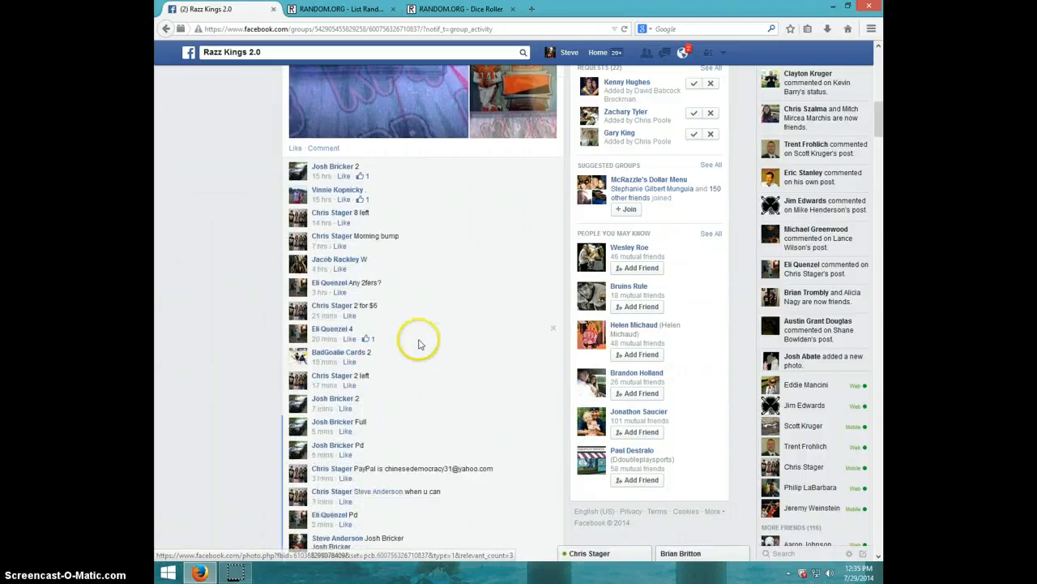
scroll(down, 3)
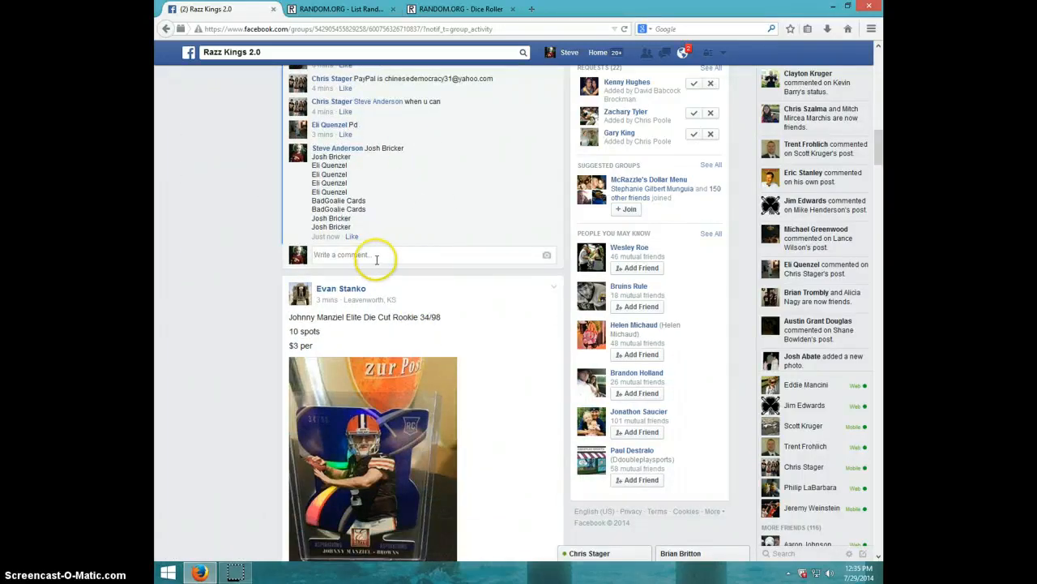
text(Li)
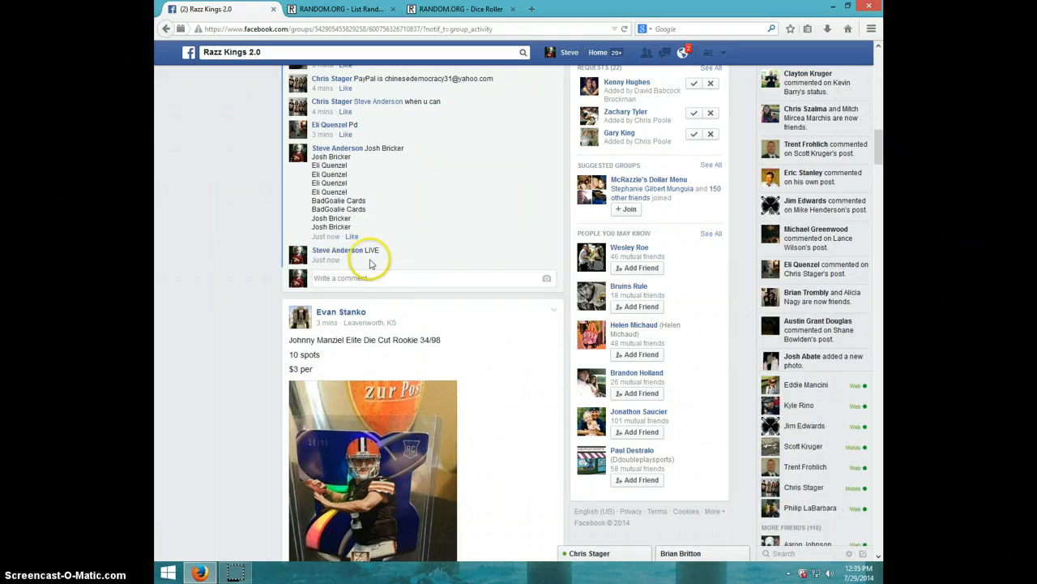
click(851, 572)
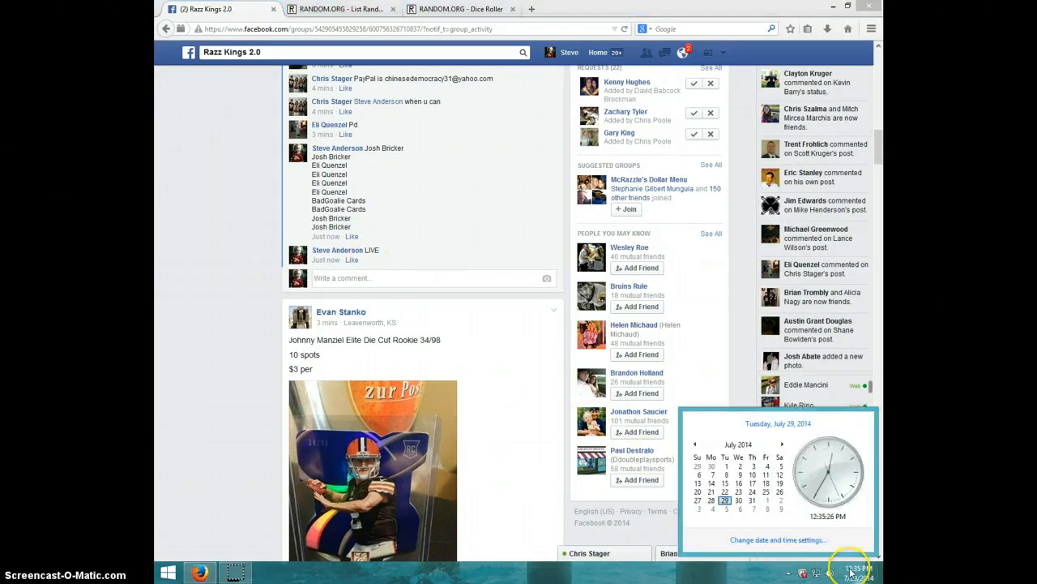
click(461, 8)
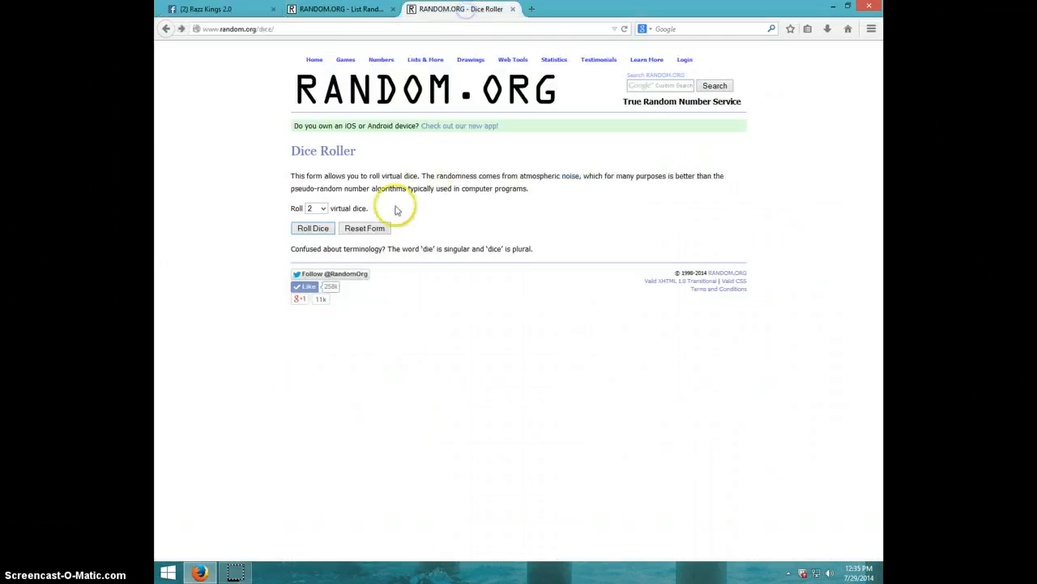
Roll the two dice, getting 1 and 6, and open the List Randomizer.
click(313, 228)
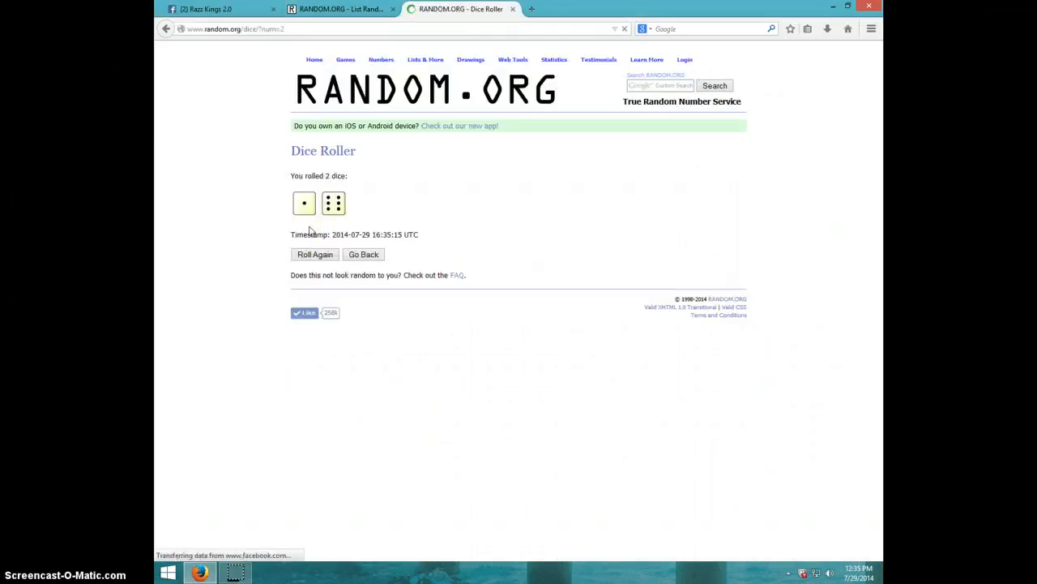
click(341, 9)
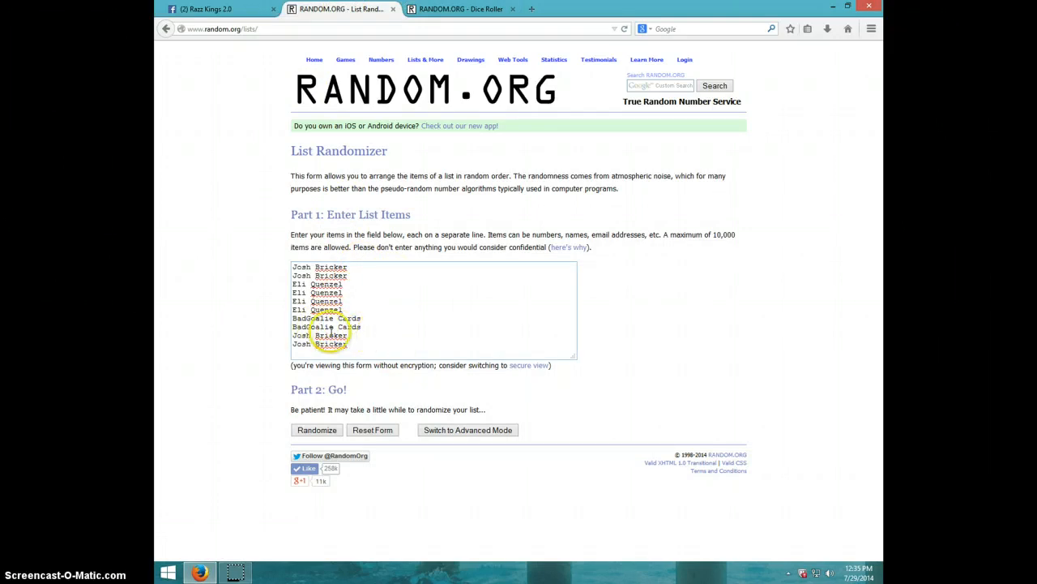
mouse_move(416, 123)
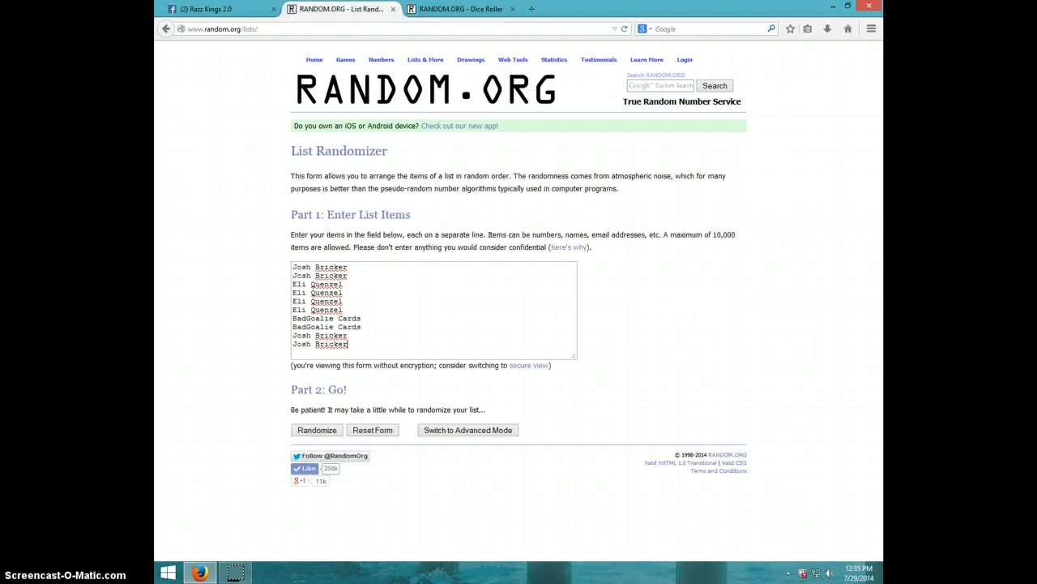
Randomize the ten-name spot list, shuffle it five more times, then view the dice result.
click(846, 573)
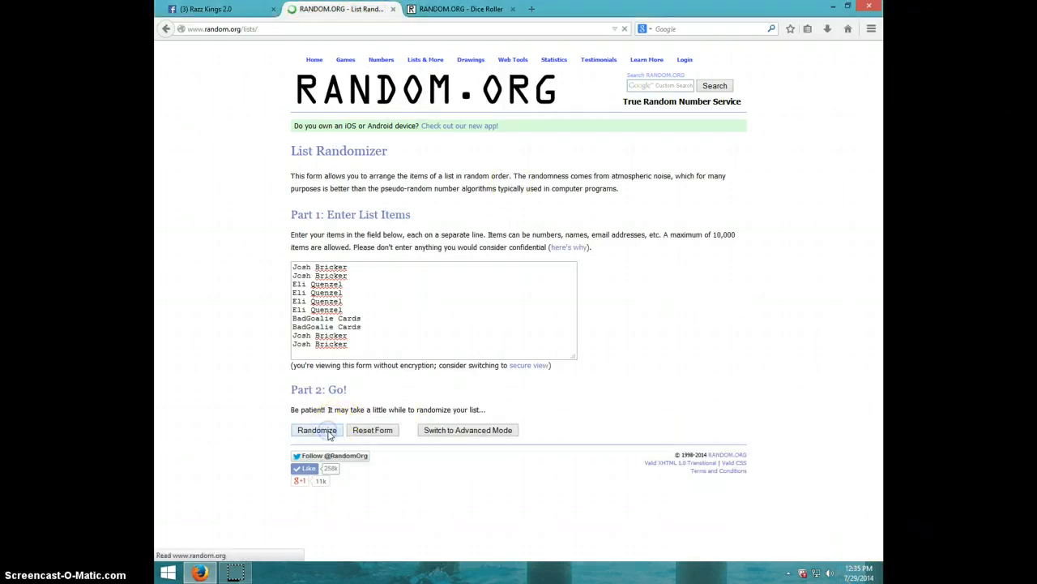
click(316, 429)
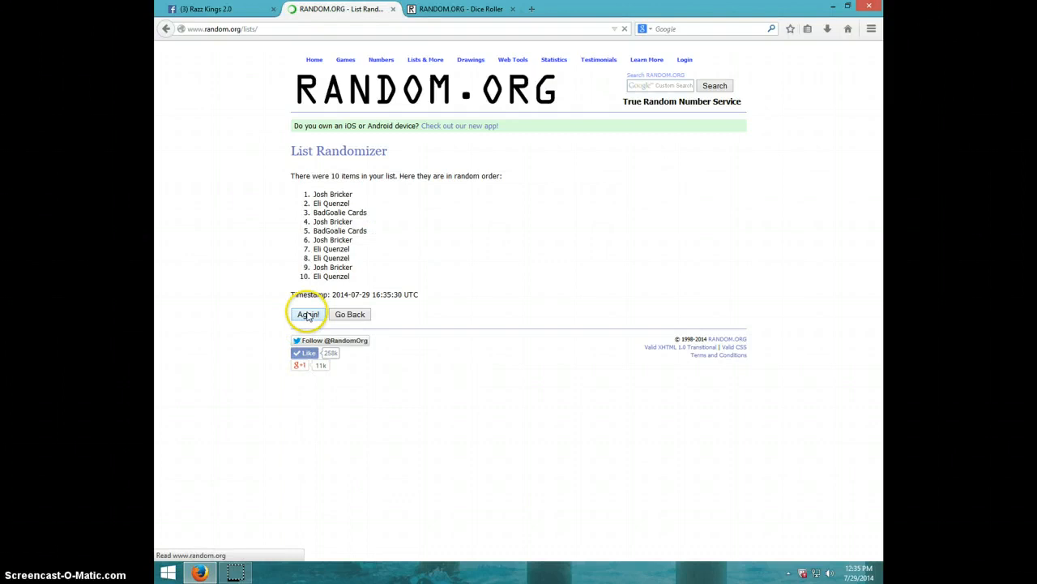
click(308, 314)
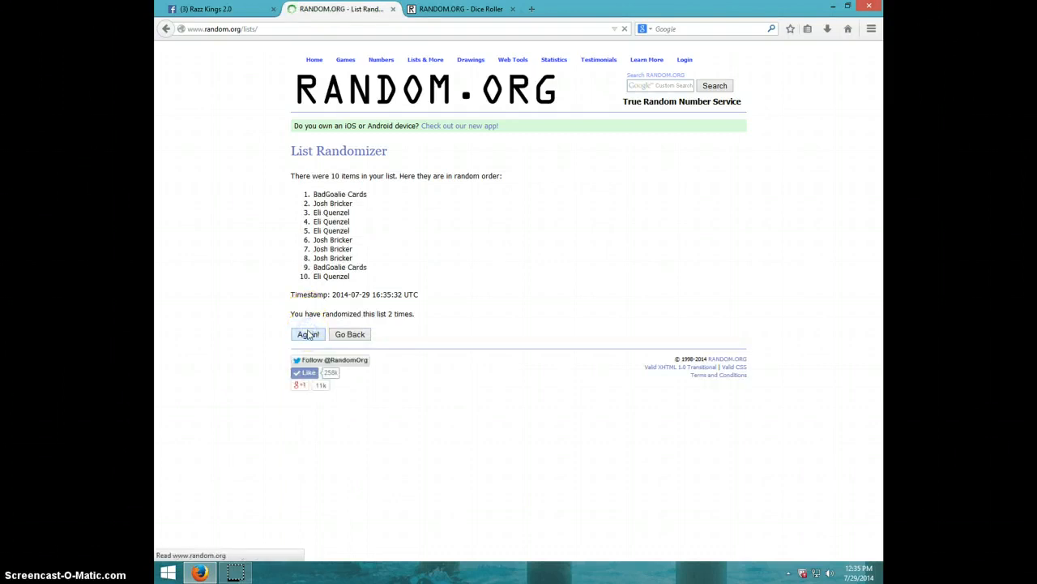
click(308, 334)
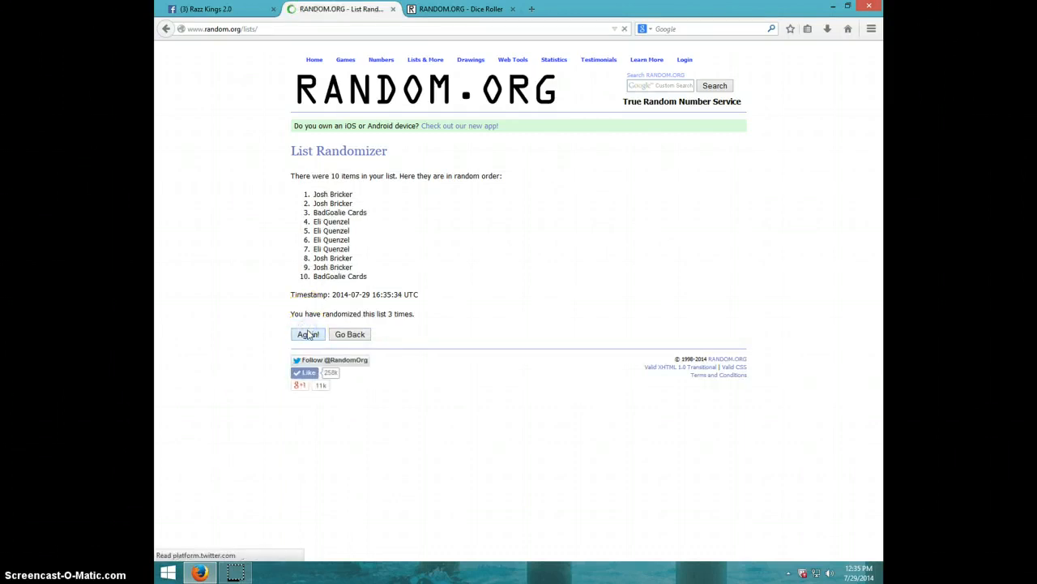
click(308, 334)
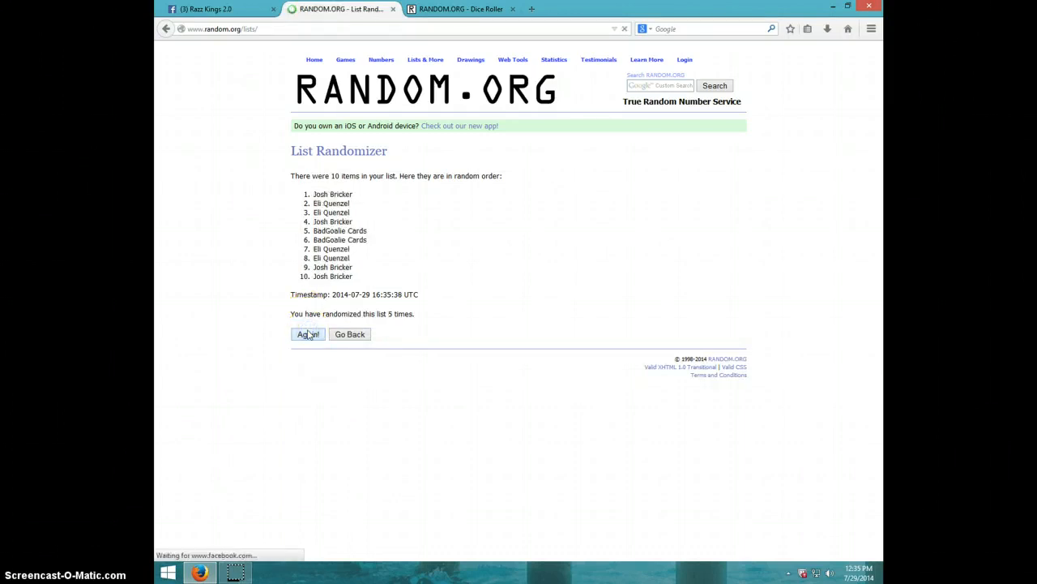
click(308, 334)
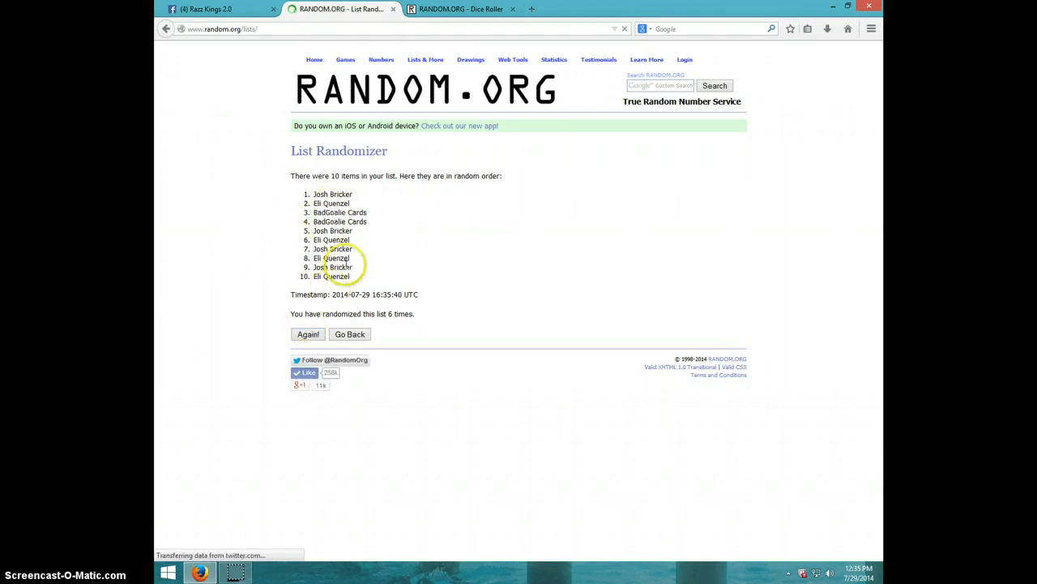
click(460, 9)
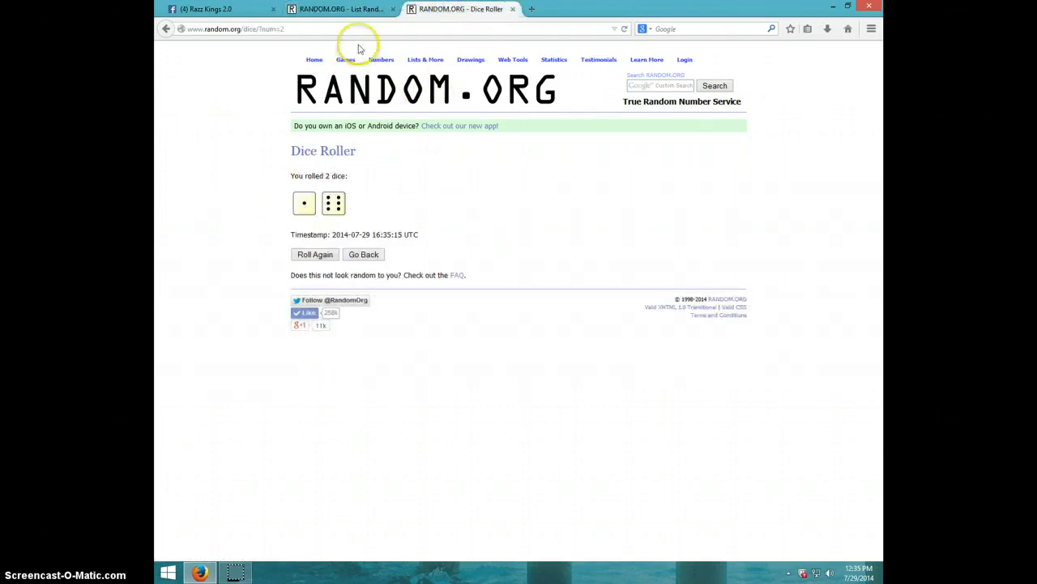
Back on the name list, check the time and shuffle the list a seventh time.
click(341, 9)
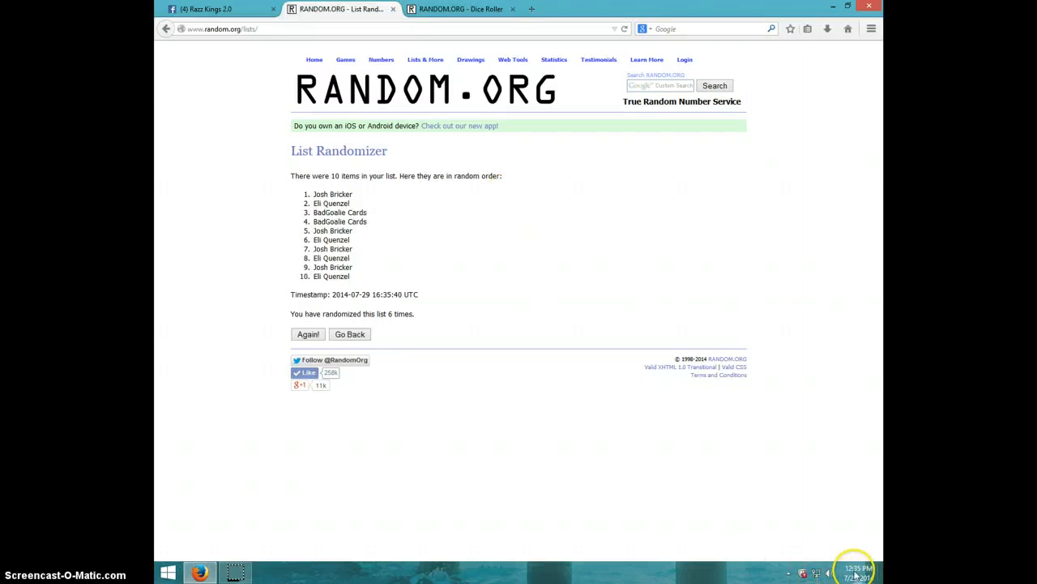
click(857, 571)
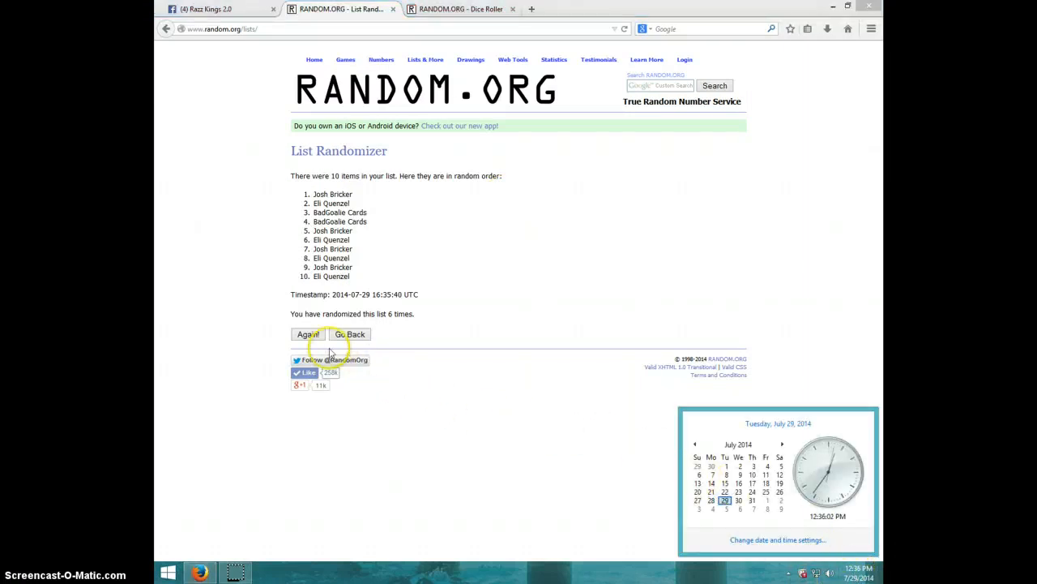
click(308, 333)
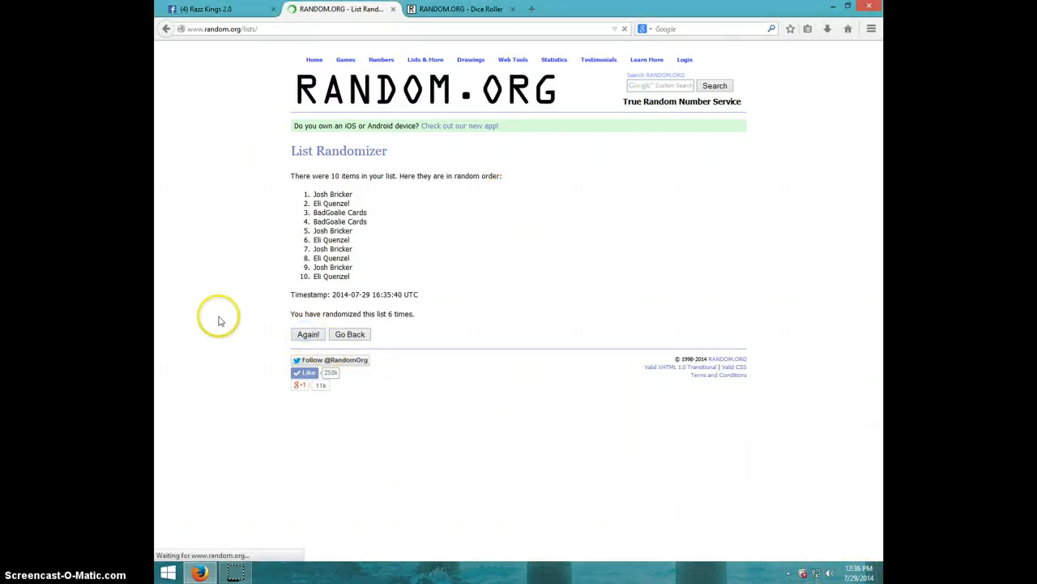
click(307, 334)
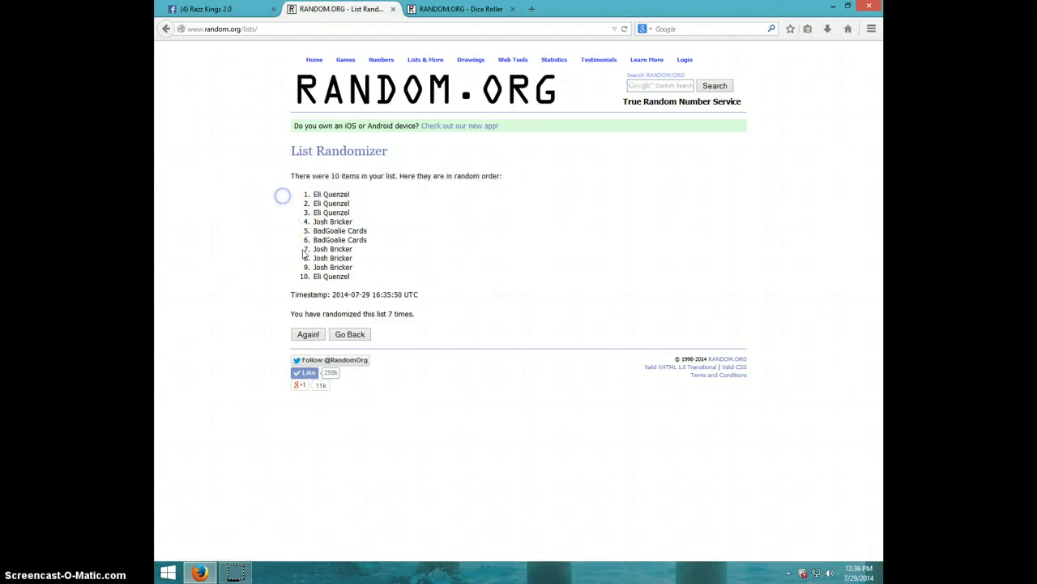
Recheck the 1 and 6 dice roll, revisit the list, and return to Facebook.
click(461, 9)
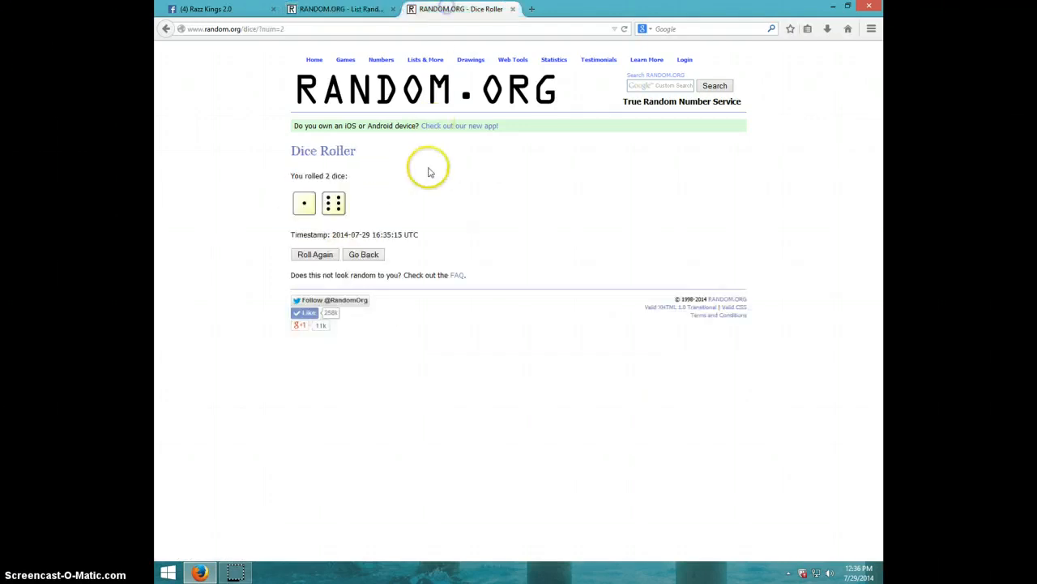
click(340, 9)
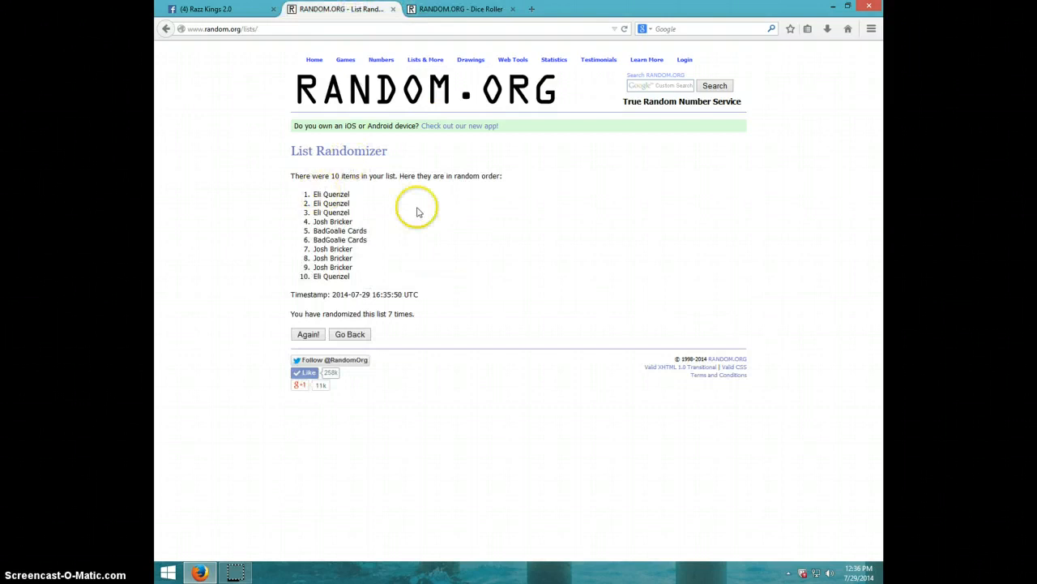
click(835, 574)
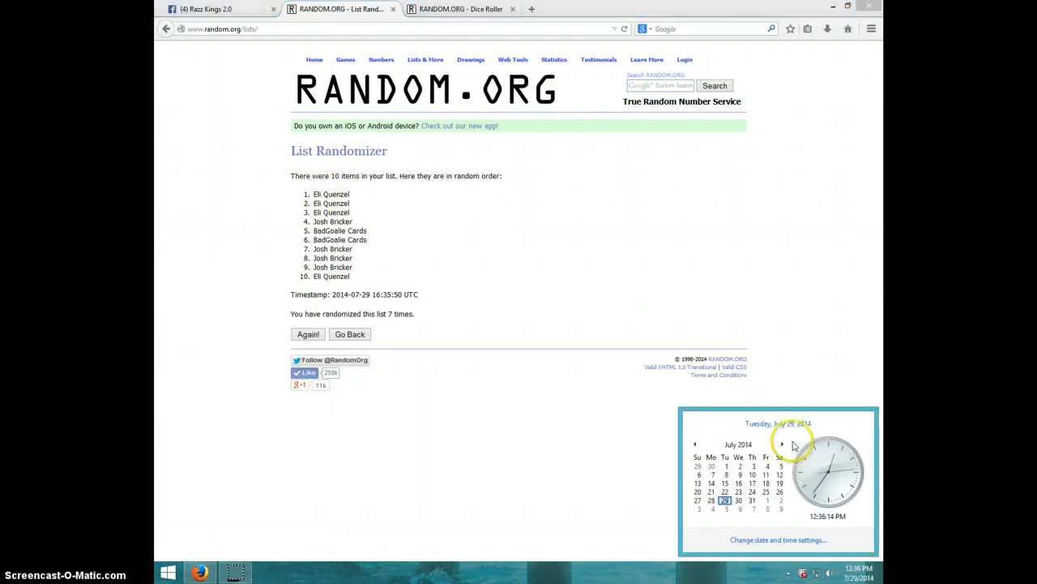
click(207, 9)
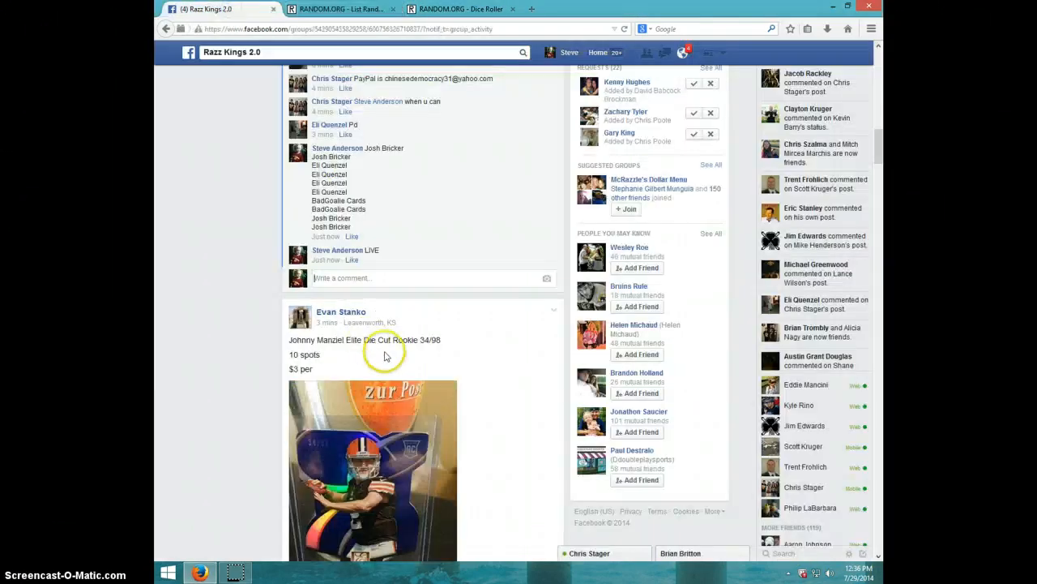
Post a DONE comment beneath the LIVE comment and check the time.
text(DON)
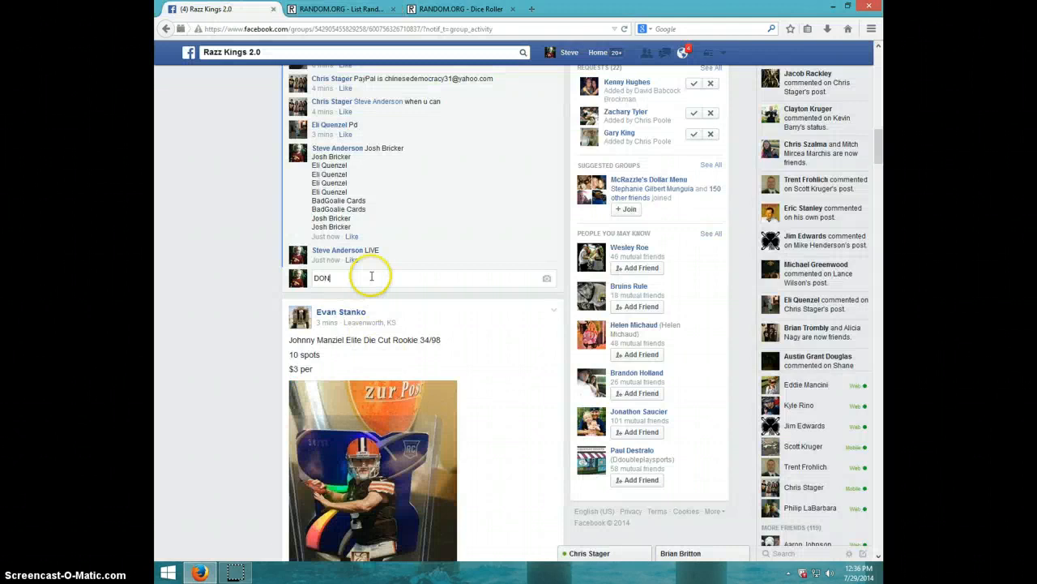
key(enter)
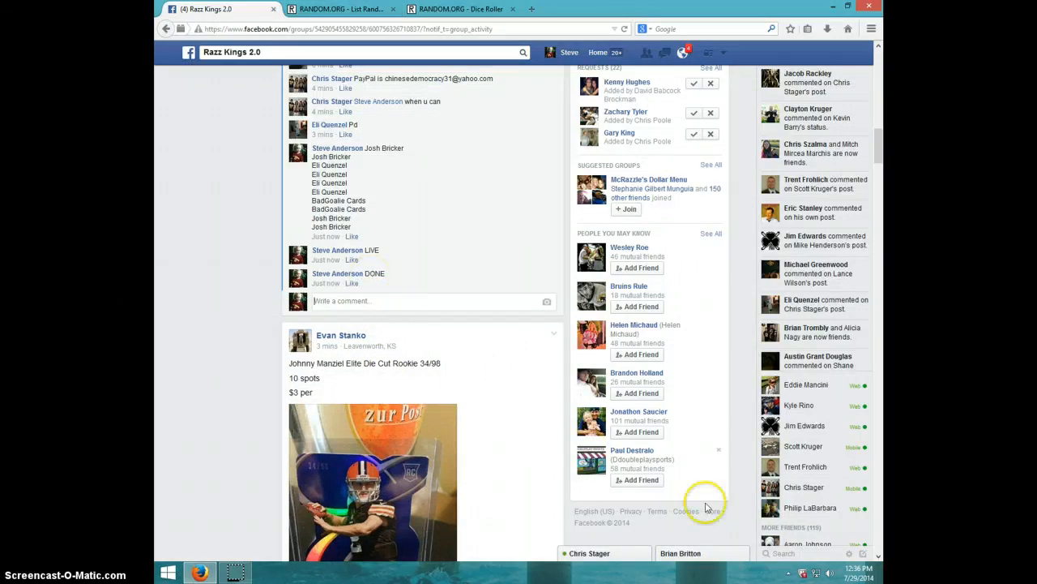
click(849, 575)
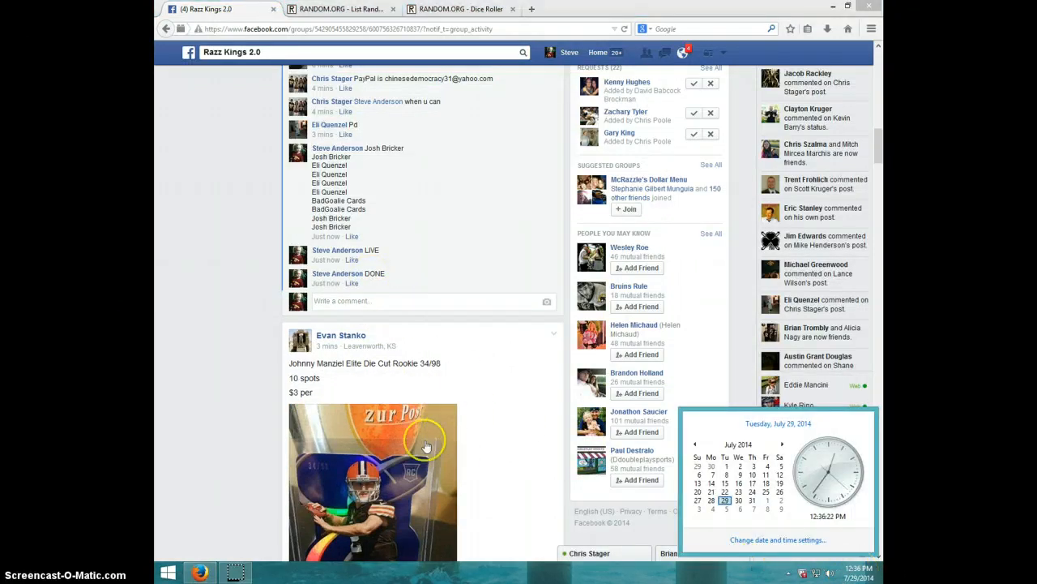